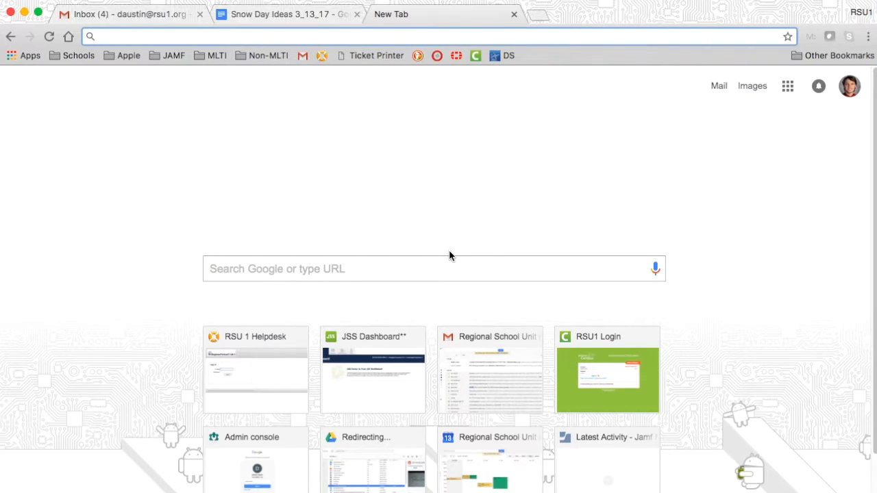
Reach the Privacy section of Chrome settings and bring up Clear browsing data
left_click(274, 36)
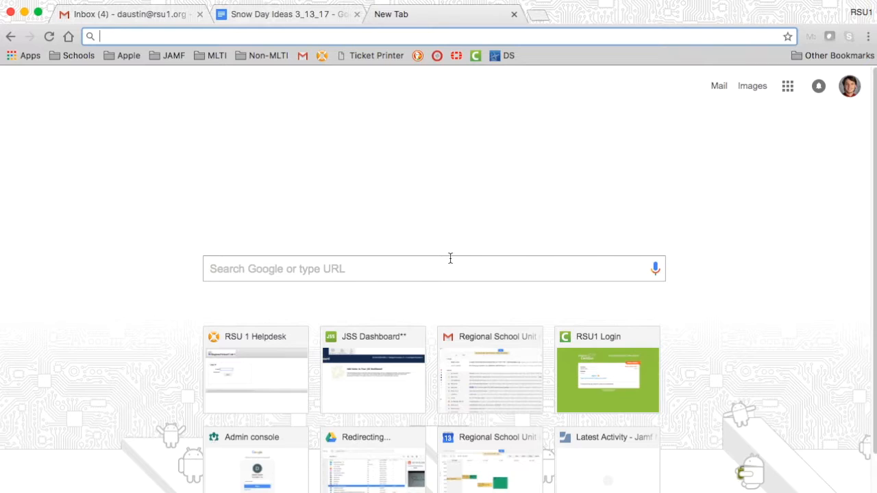
mouse_move(451, 261)
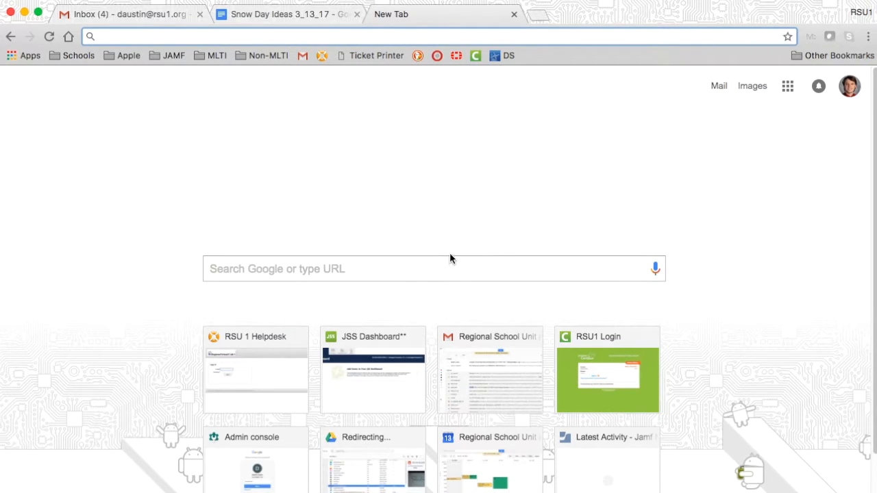
mouse_move(457, 233)
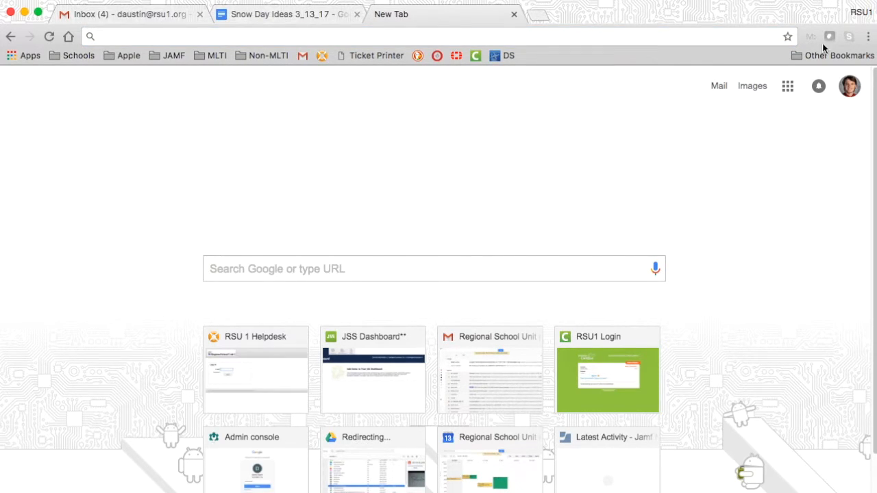
left_click(867, 36)
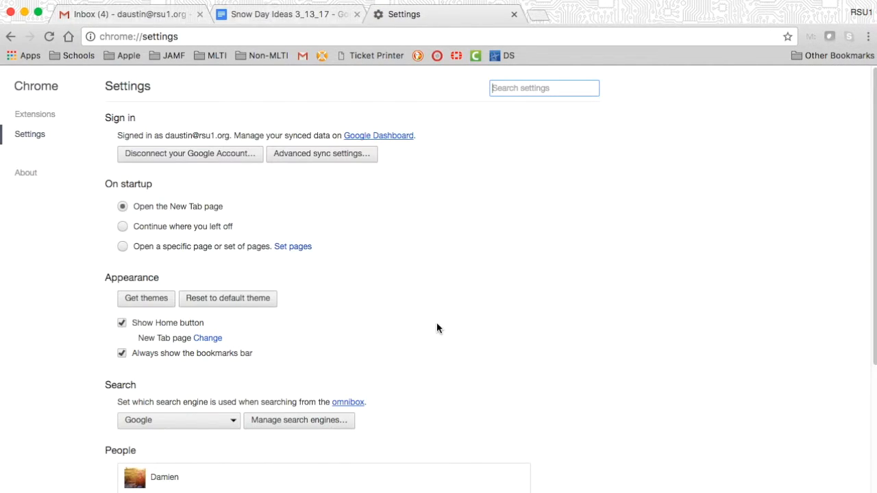
scroll("down", 3)
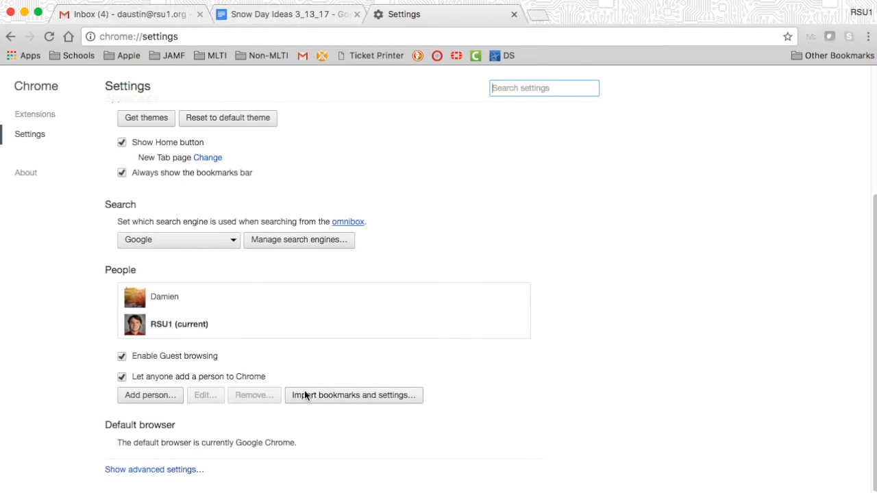
scroll("down", 3)
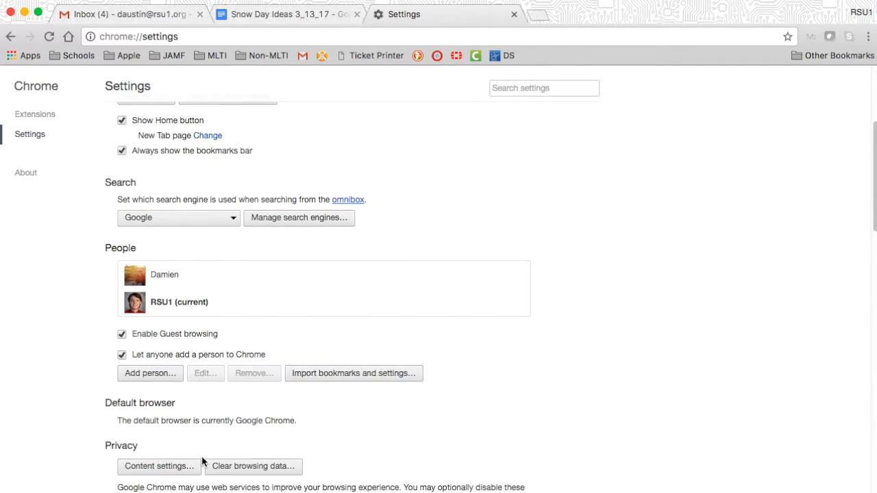
scroll("down", 3)
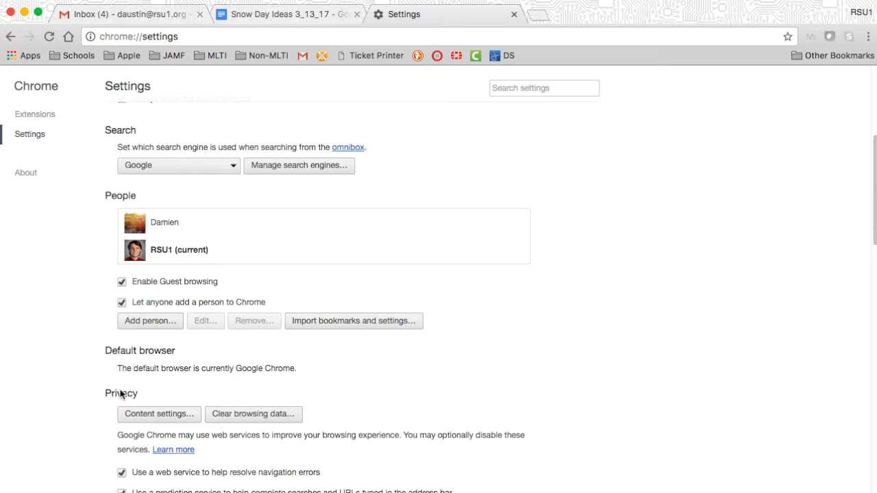
mouse_move(267, 419)
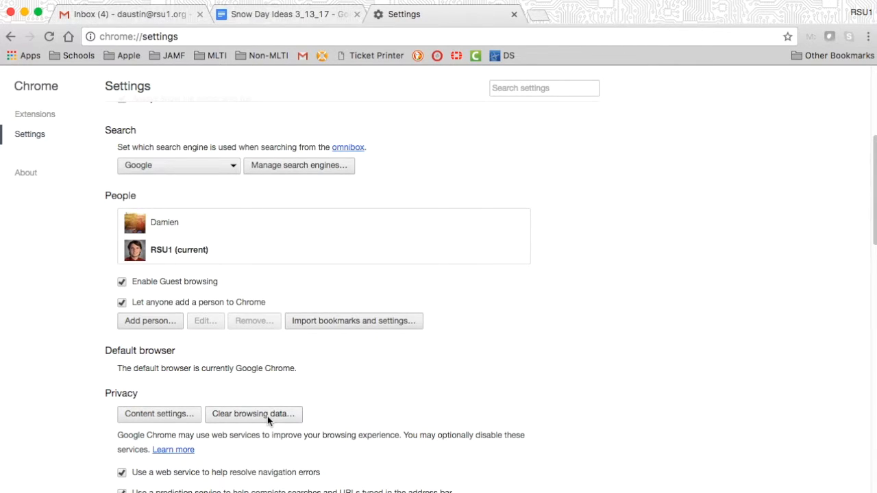
left_click(252, 414)
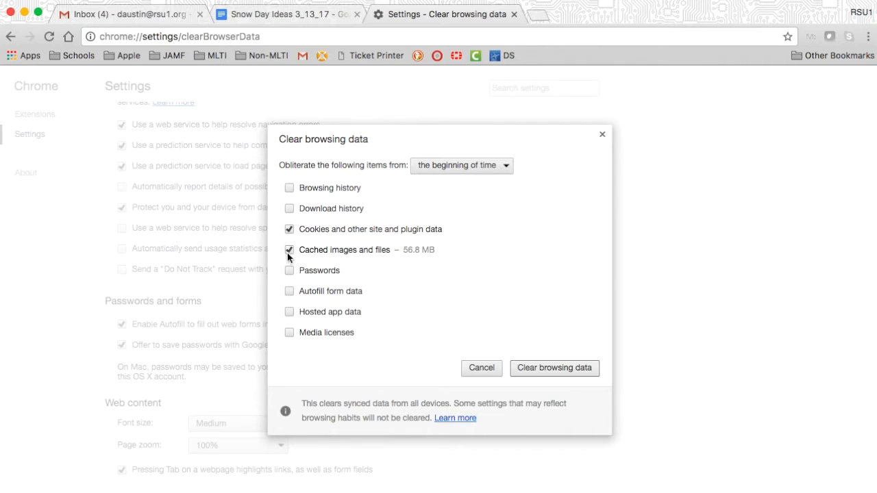
mouse_move(547, 347)
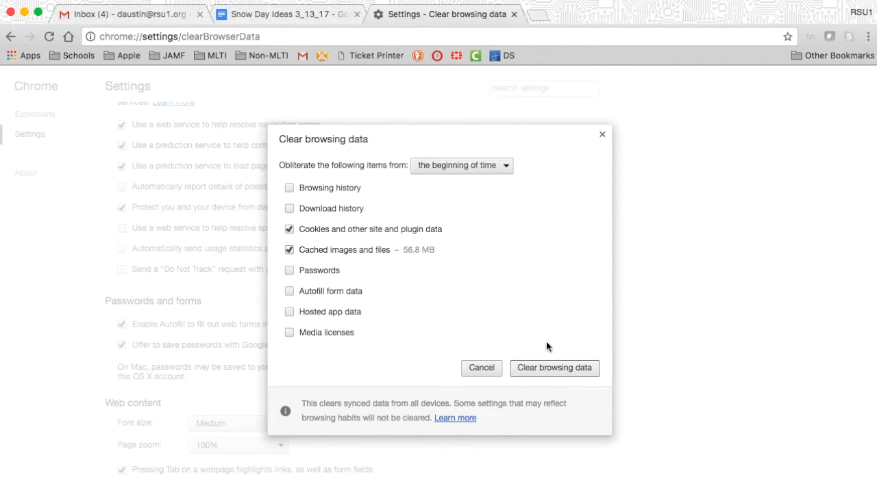
mouse_move(545, 373)
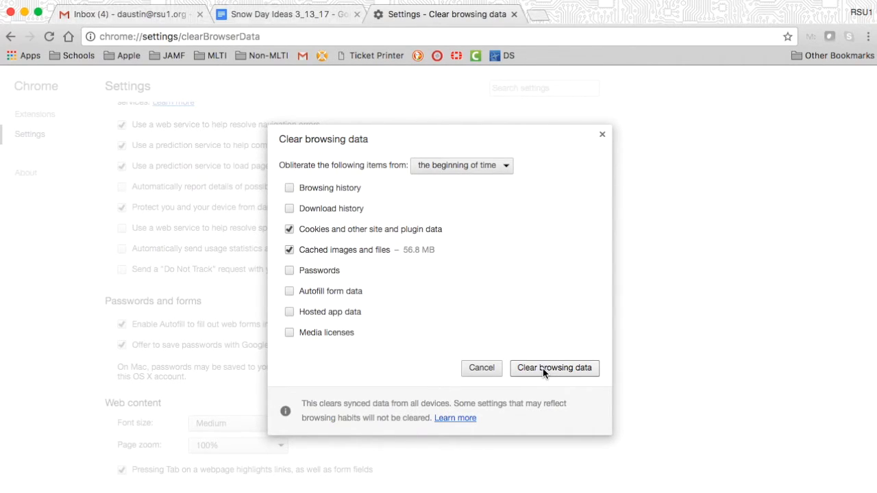
mouse_move(551, 287)
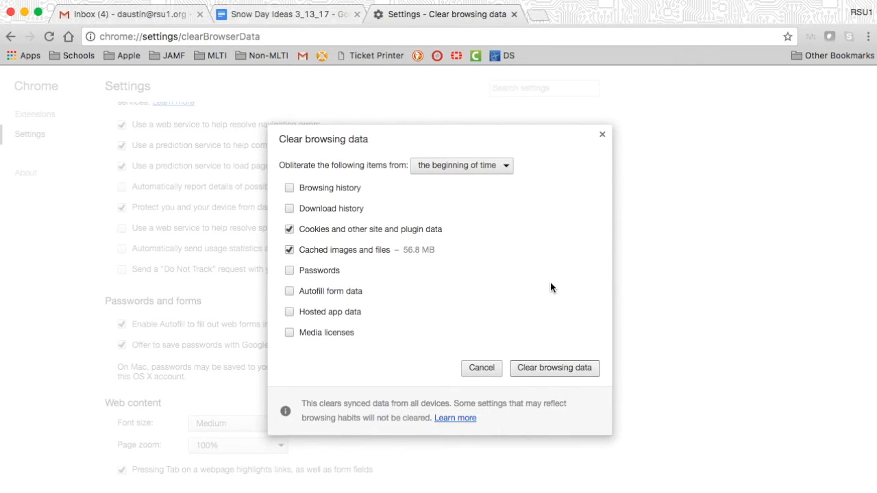
mouse_move(296, 112)
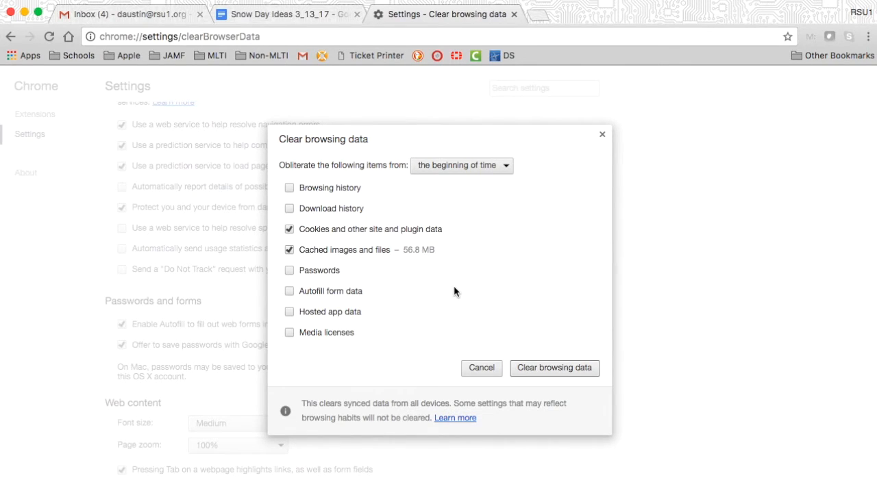
mouse_move(395, 281)
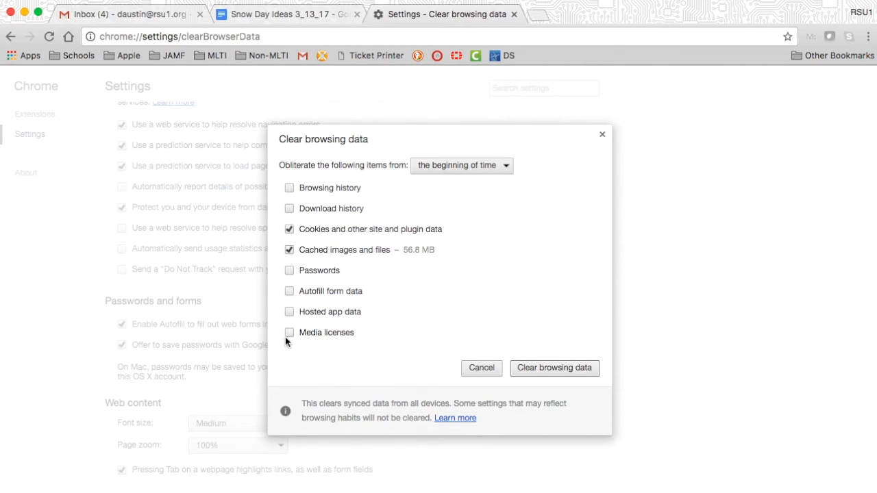
mouse_move(496, 340)
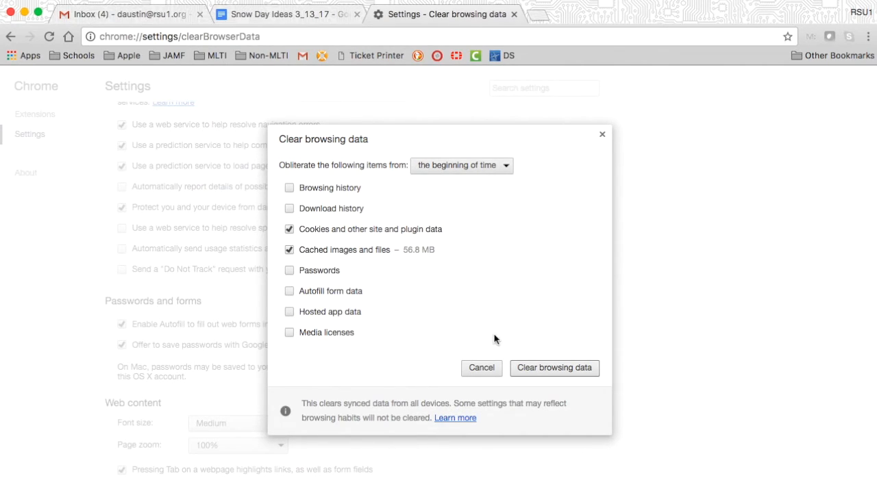
mouse_move(499, 329)
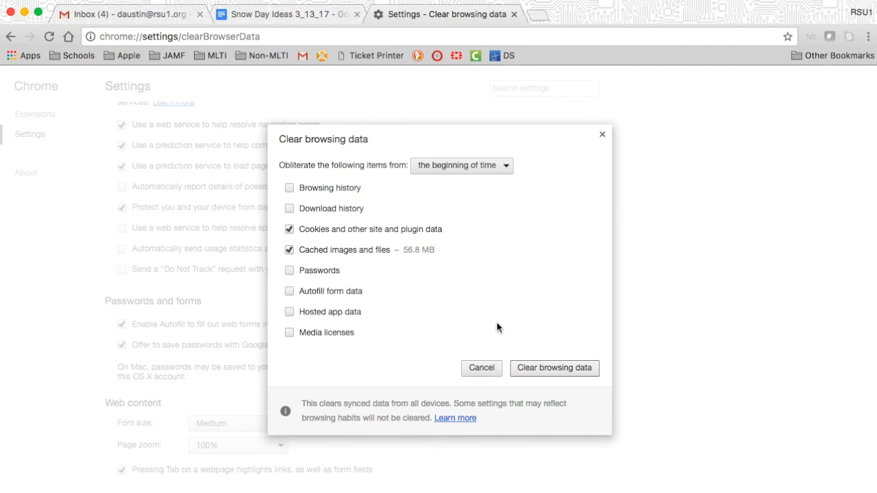
mouse_move(500, 322)
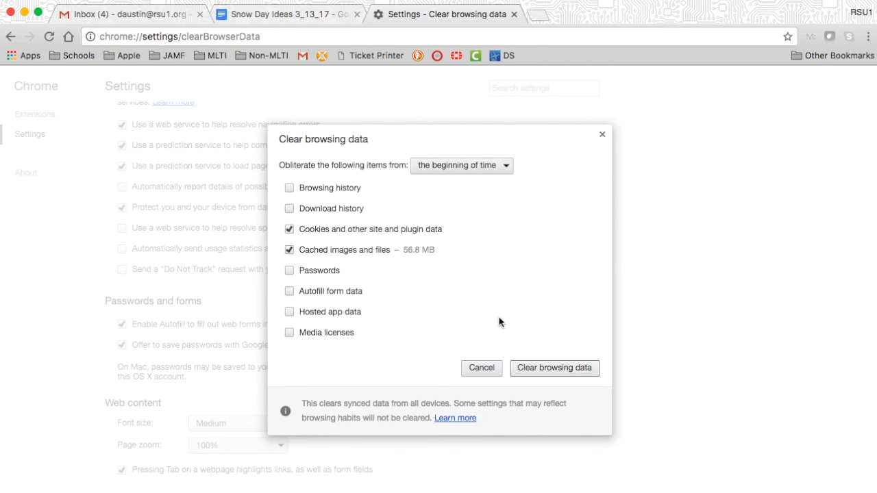